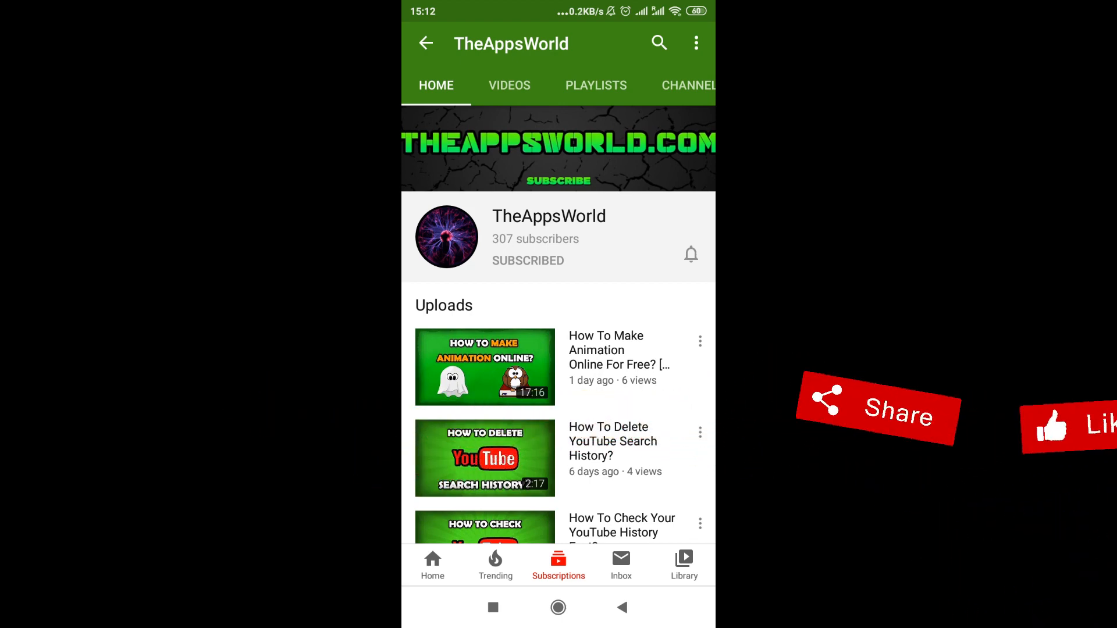
Play the first upload, 'How To Make Animation Online For Free? [WickEditor]', from TheAppsWorld channel
click(485, 366)
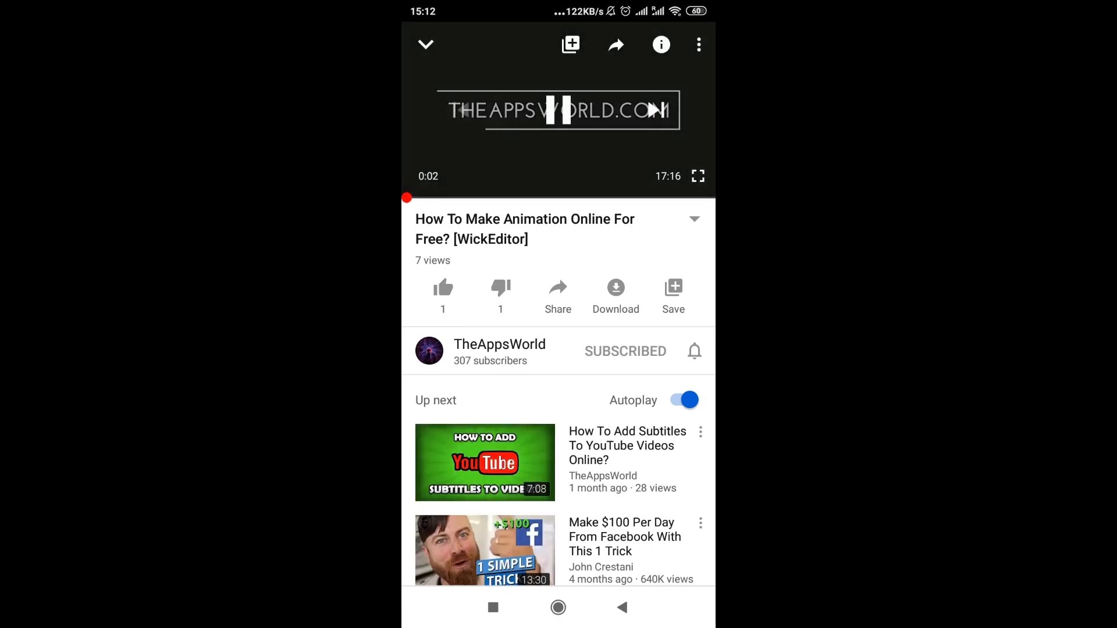
Pause the WickEditor animation tutorial about two seconds in
click(558, 109)
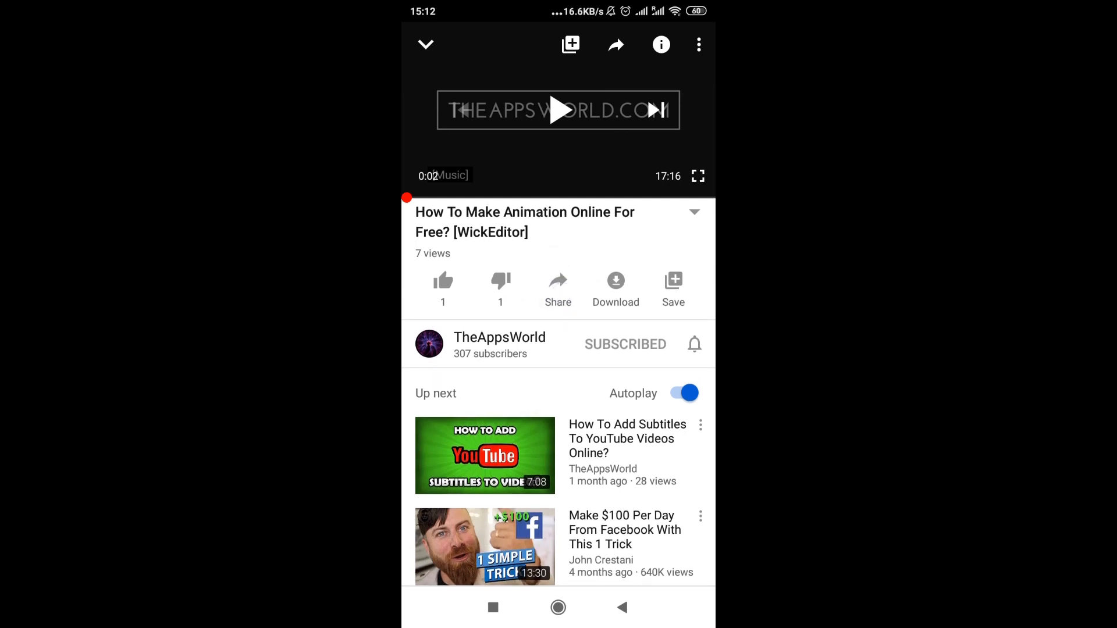
click(558, 288)
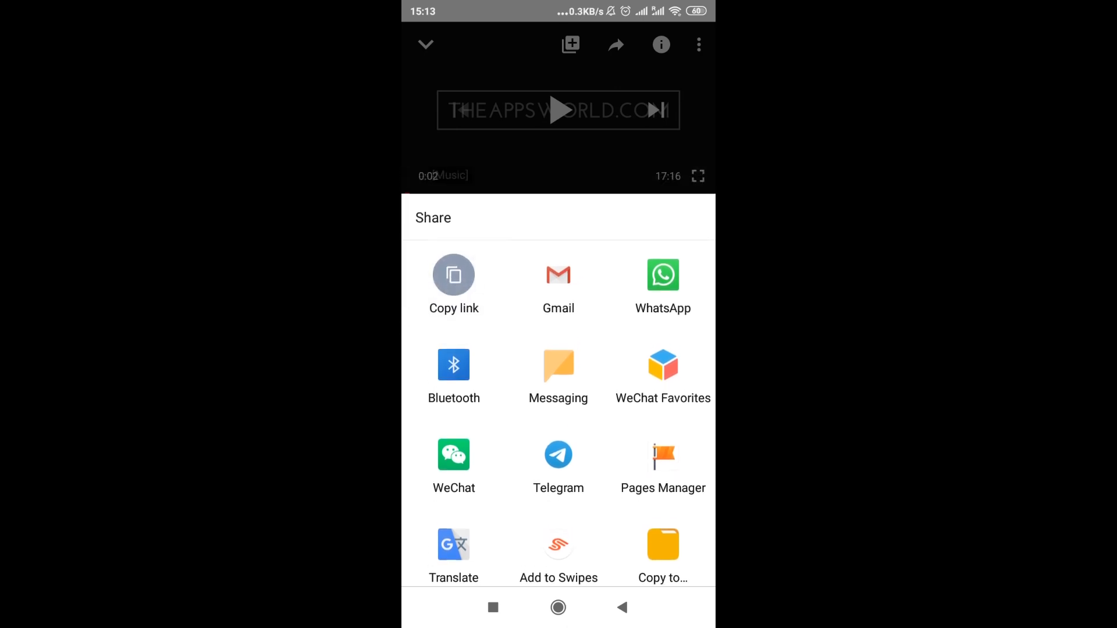
click(453, 275)
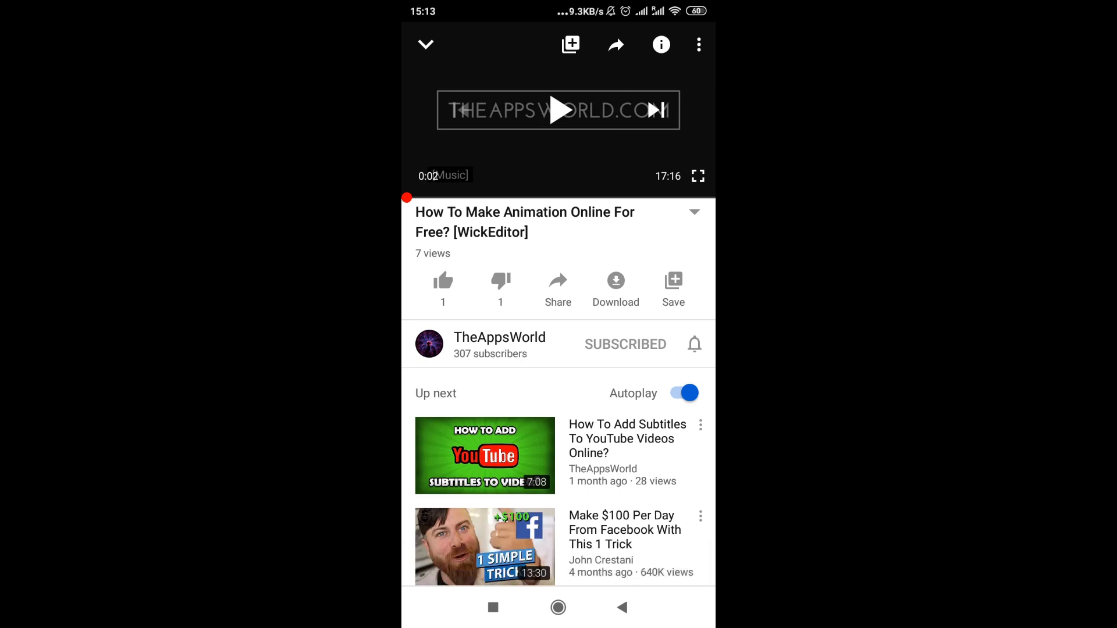
Reopen the video's share sheet and expand it to show all sharing apps
click(558, 289)
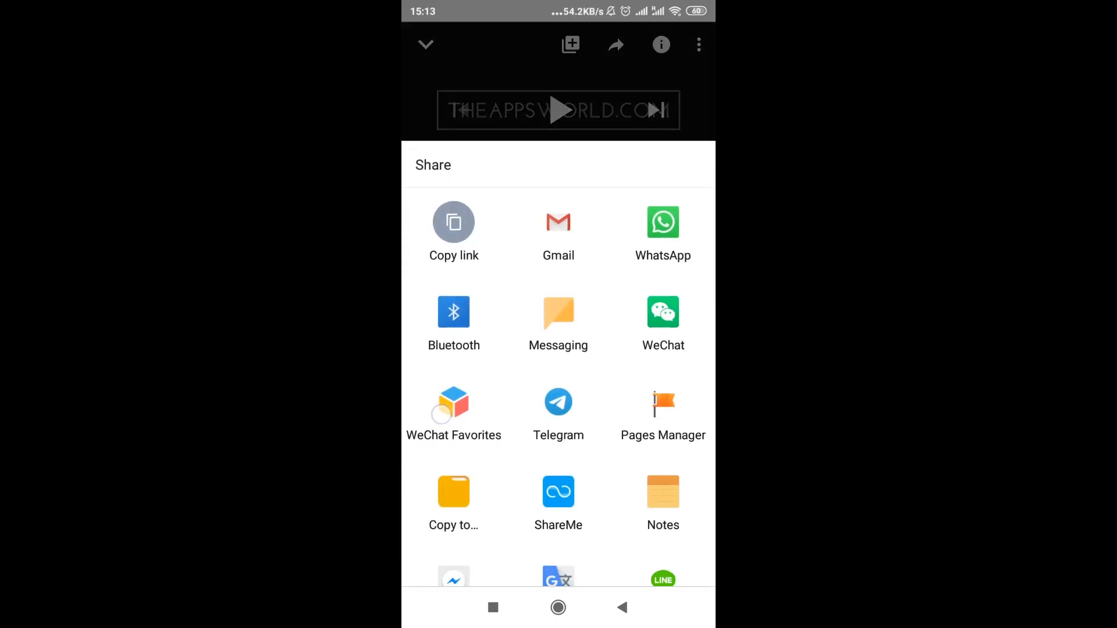
scroll(up, 3)
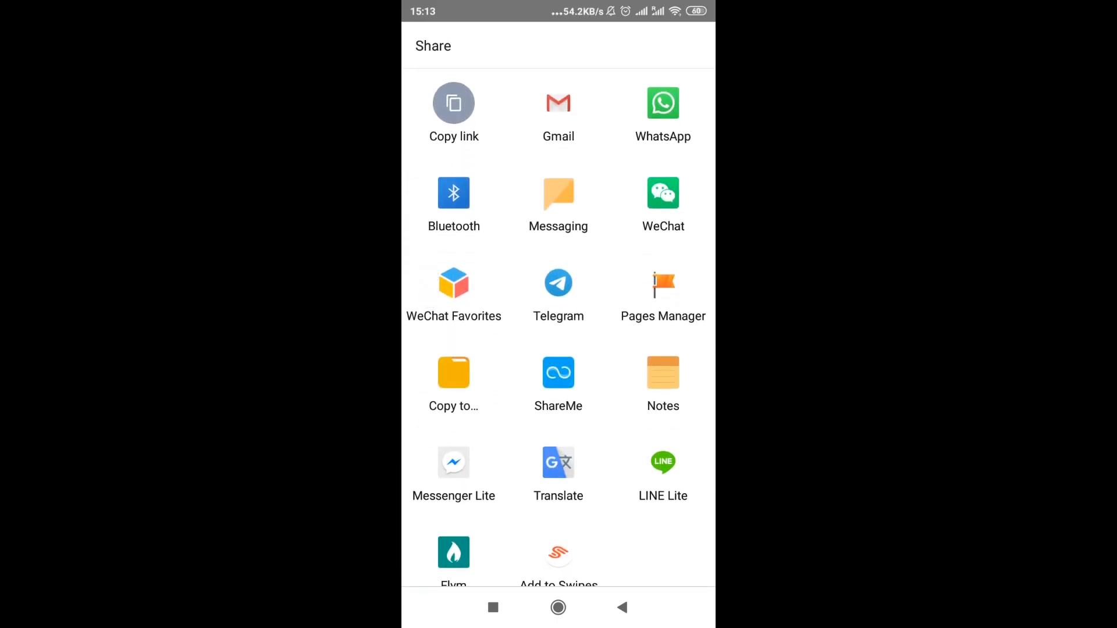